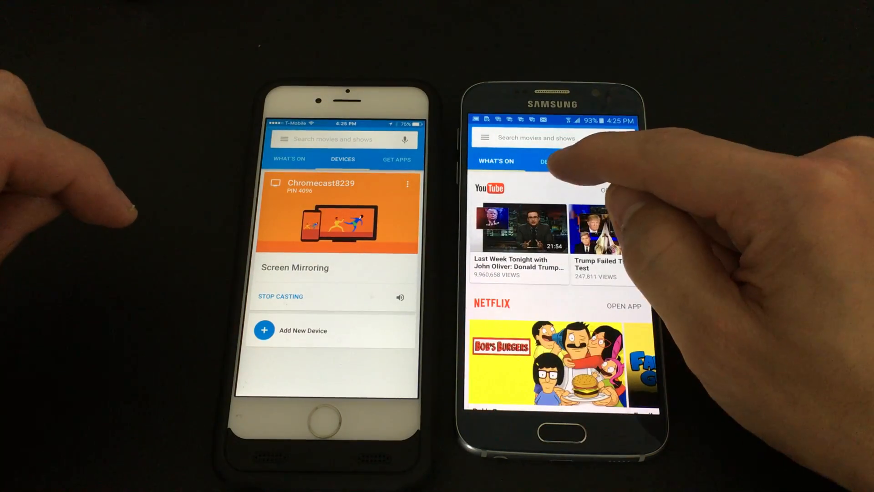
Show the DEVICES list and bring up the Chromecast8239 card's options on Android.
left_click(553, 161)
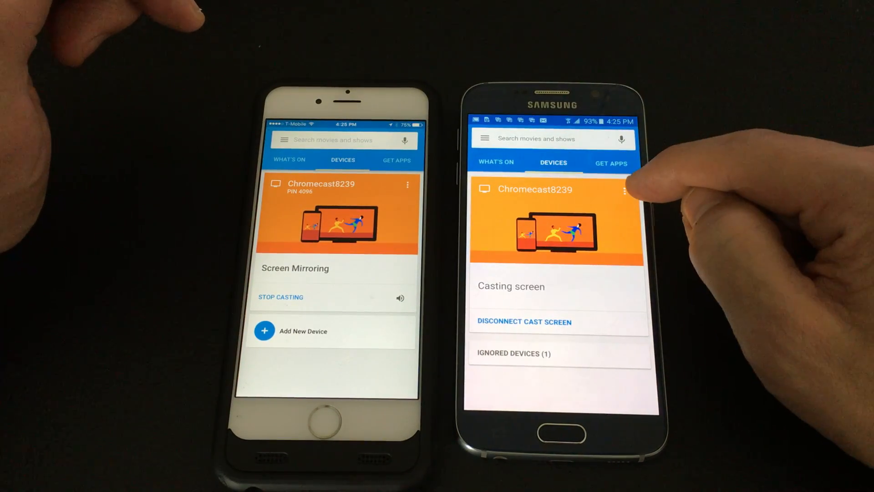
left_click(623, 191)
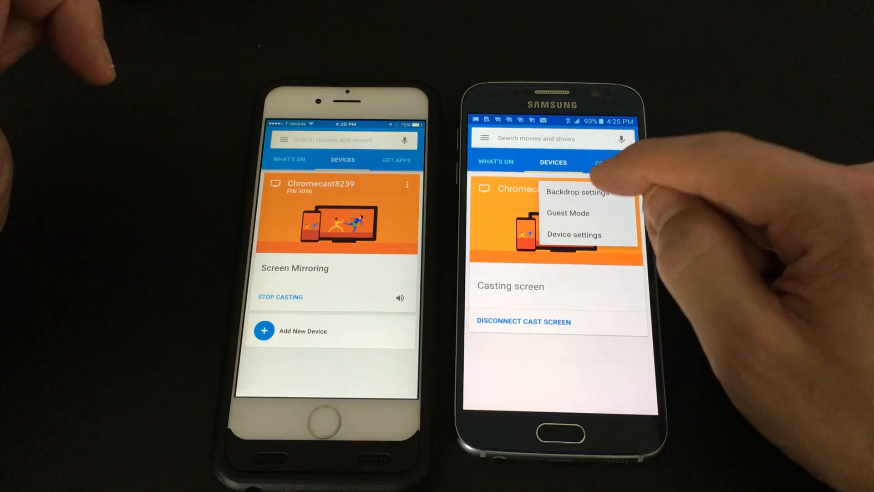
Enter Chromecast8239's Device settings and reveal the overflow menu with Factory reset.
left_click(573, 234)
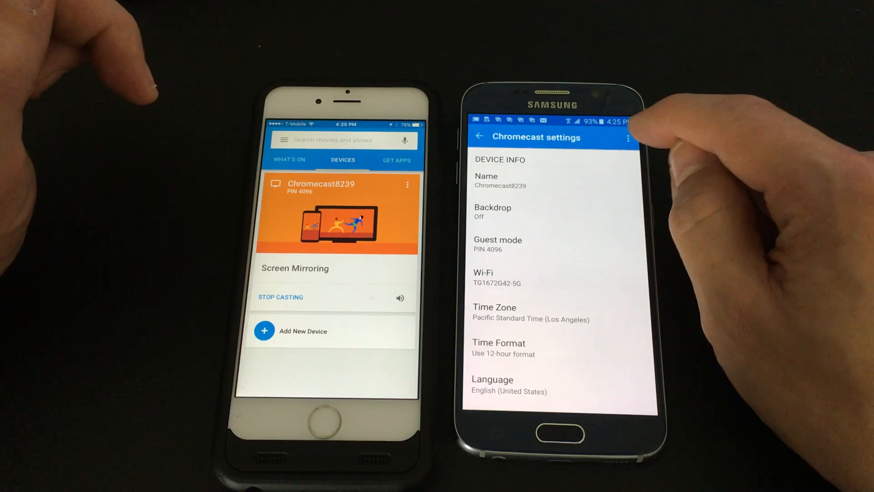
left_click(628, 137)
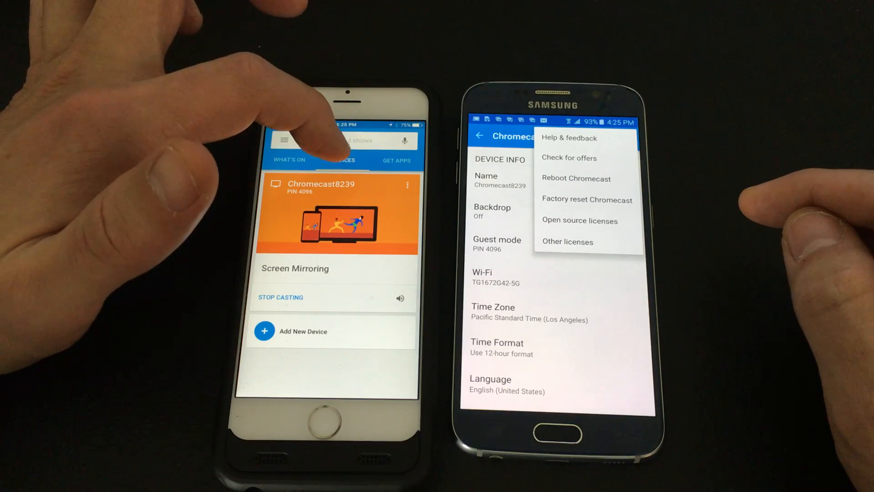
On the iPhone, reach Chromecast8239's Device Settings overflow menu showing Reset, then return home.
left_click(407, 185)
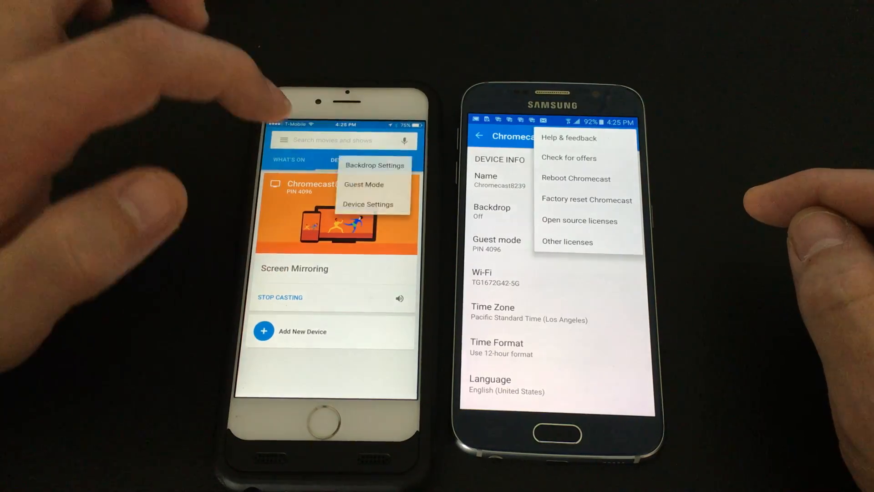
left_click(367, 204)
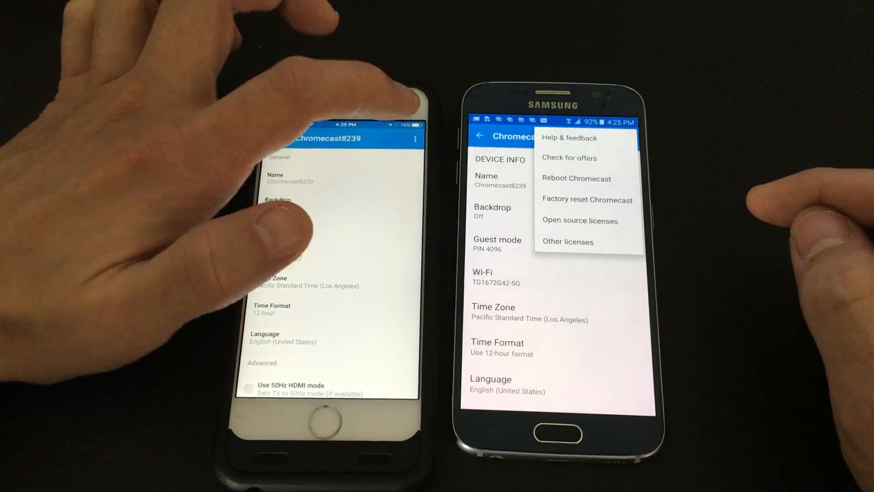
left_click(415, 139)
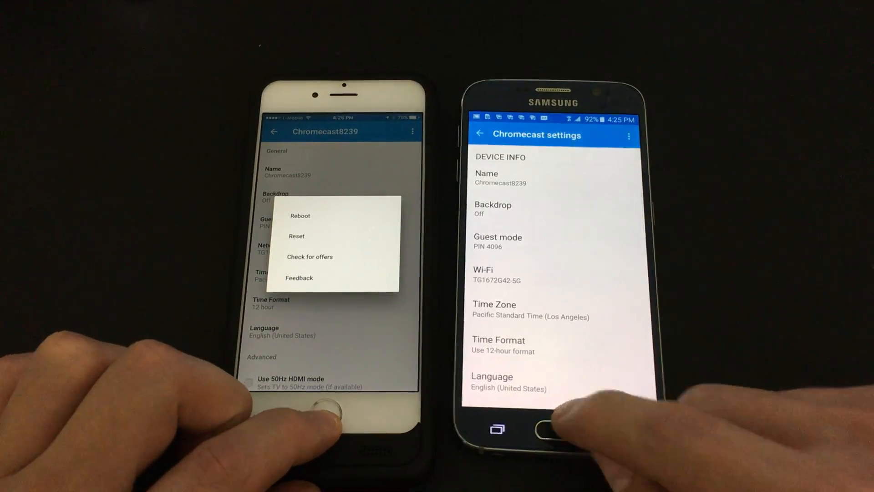
left_click(326, 410)
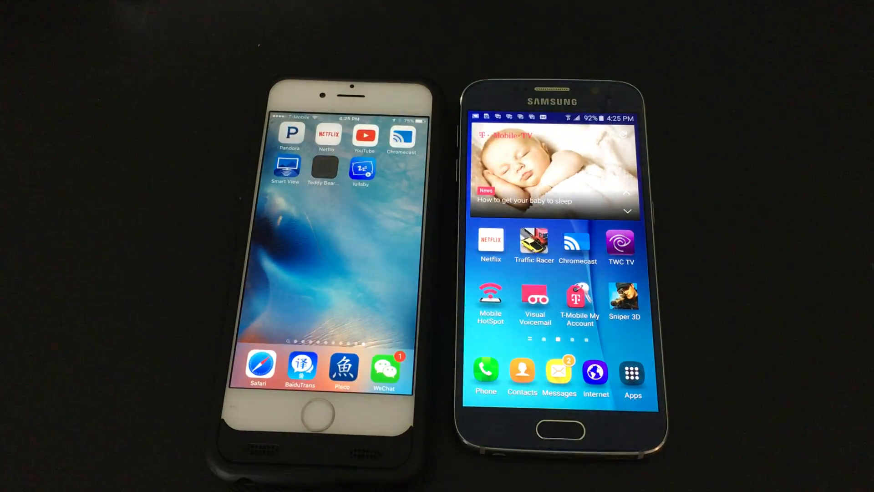